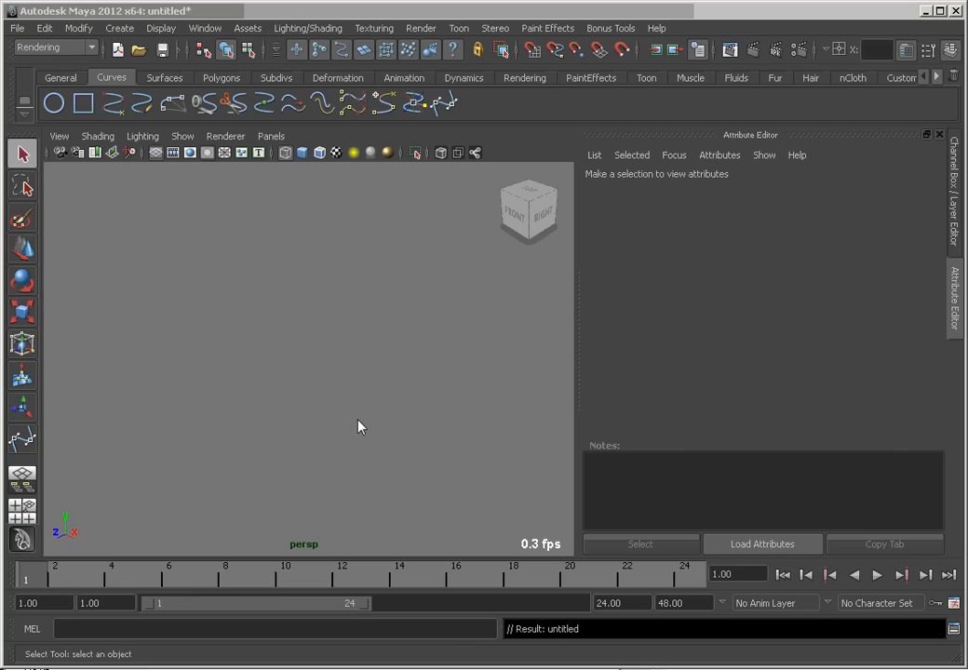
pyautogui.moveTo(343, 389)
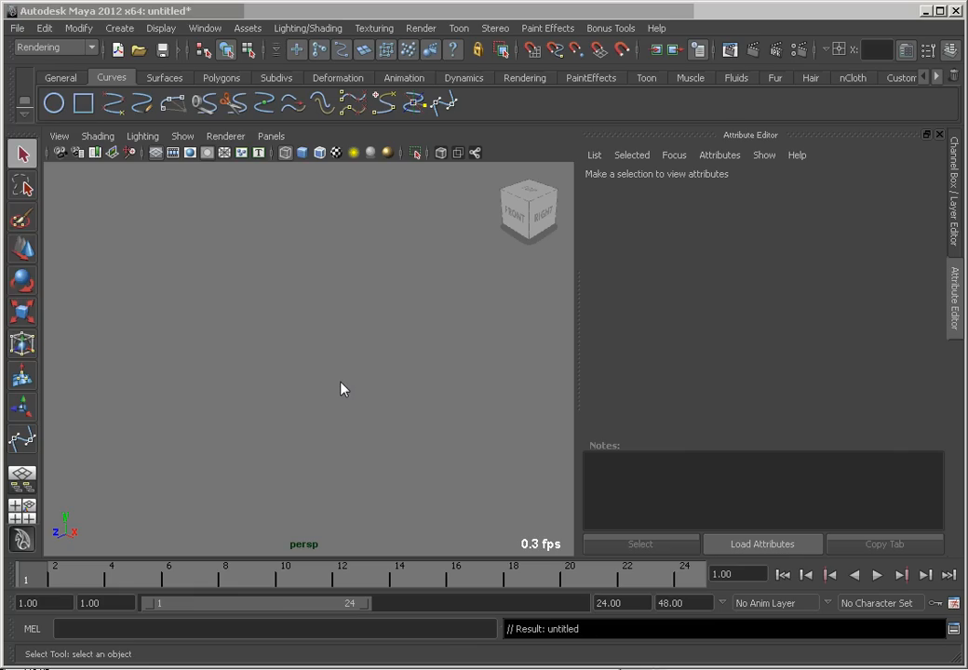
pyautogui.moveTo(339, 384)
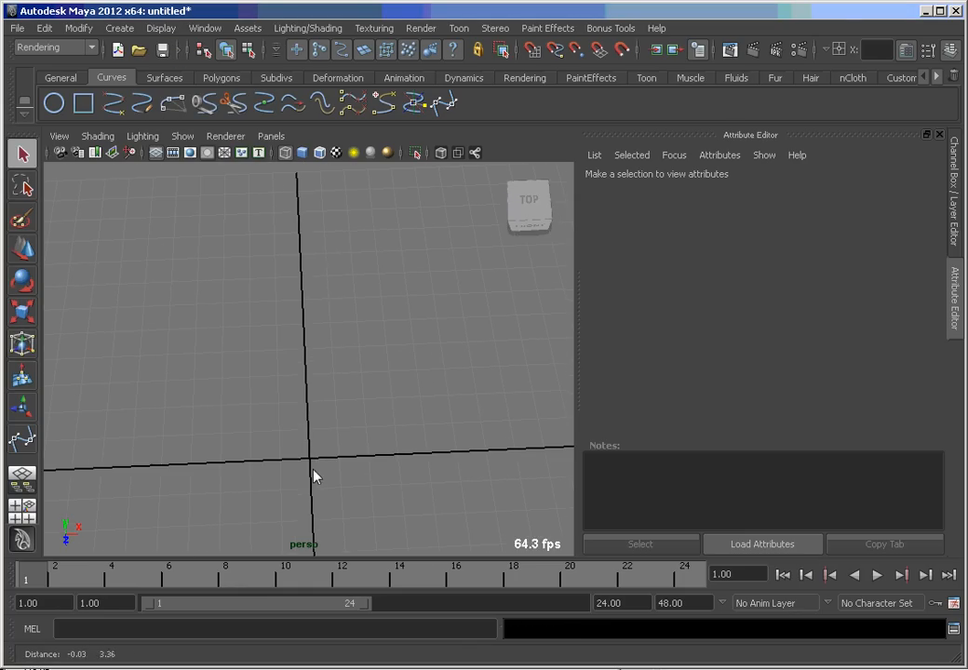
# Draw the stepped S-shaped Bezier curve bezier1 with seven anchor points across the grid
pyautogui.click(452, 105)
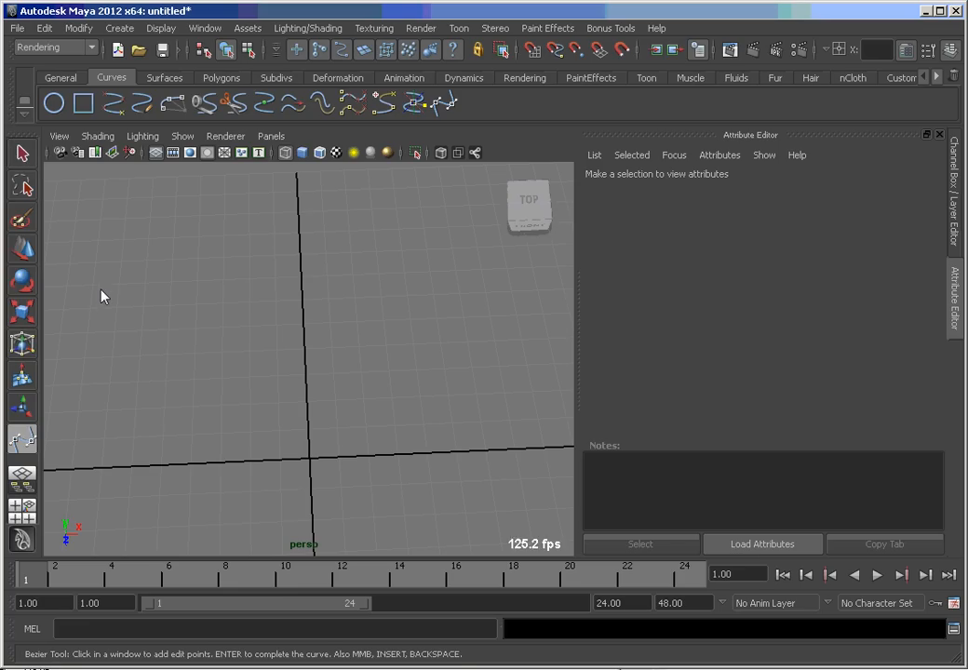
pyautogui.click(93, 286)
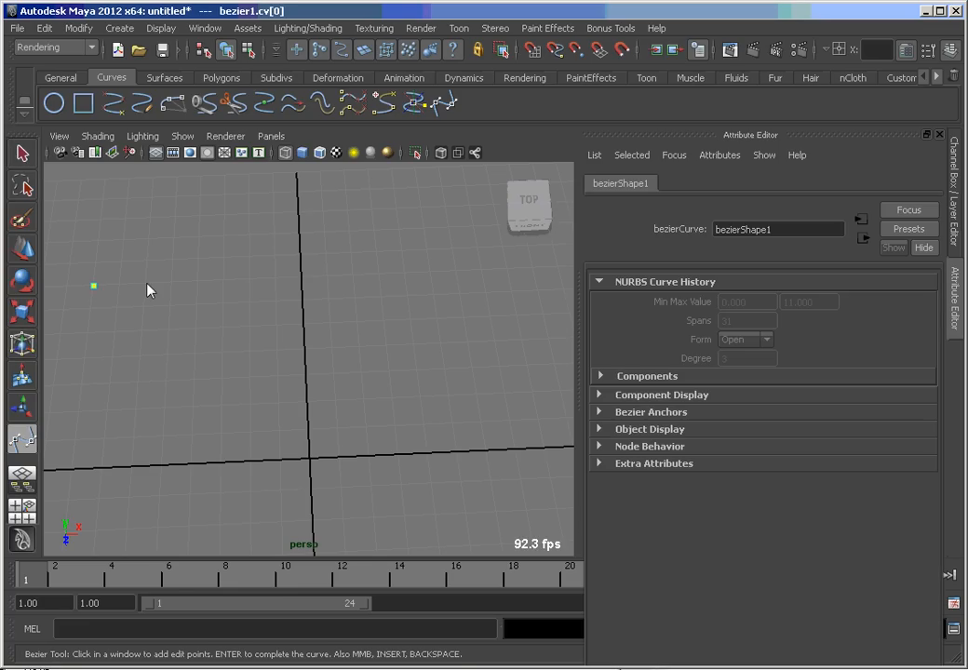
pyautogui.click(169, 304)
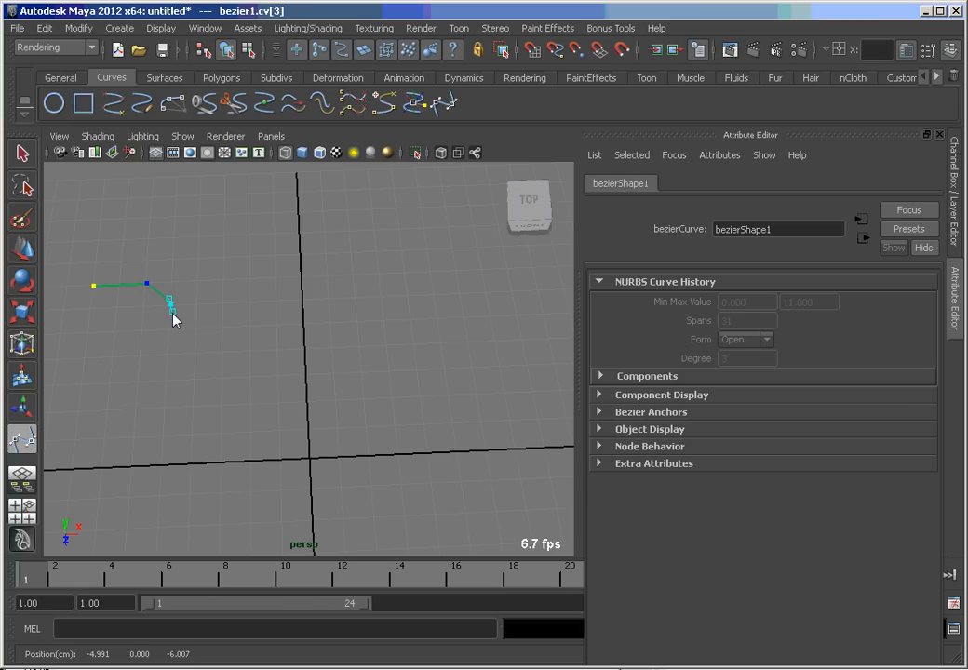
pyautogui.click(168, 327)
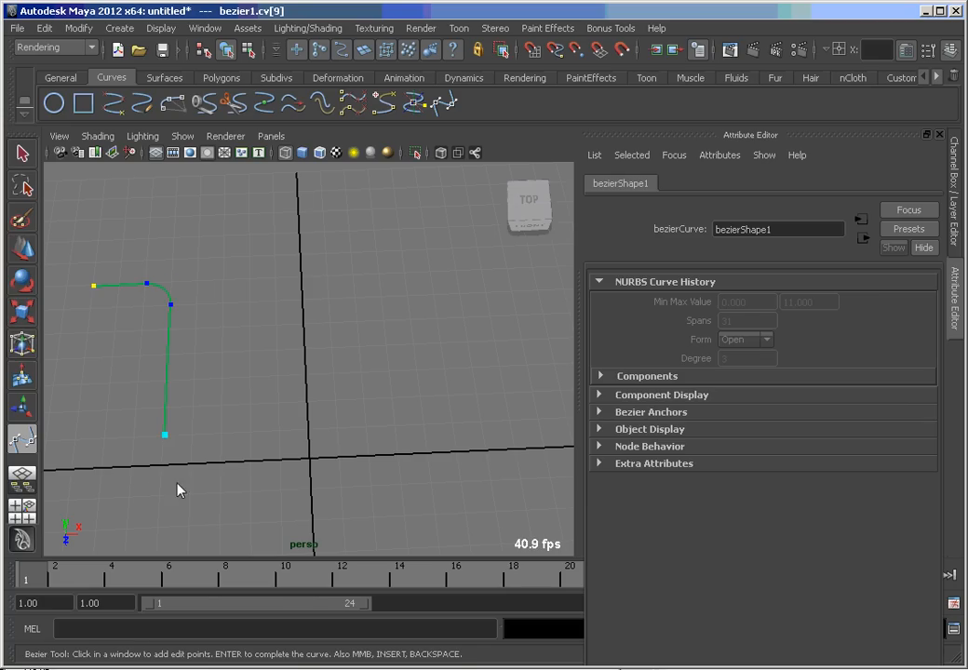
pyautogui.click(221, 466)
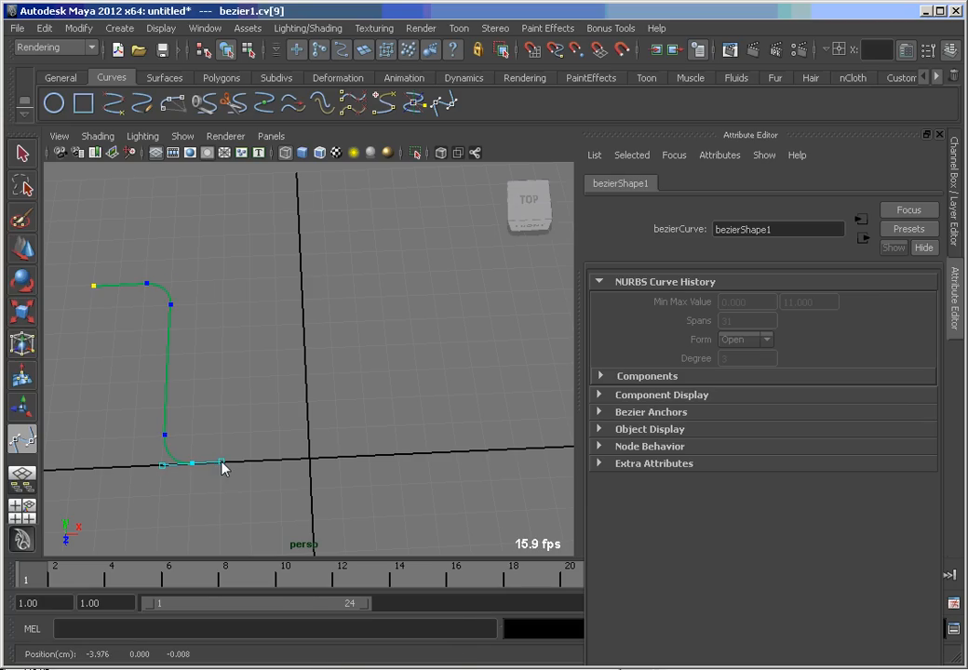
pyautogui.click(221, 463)
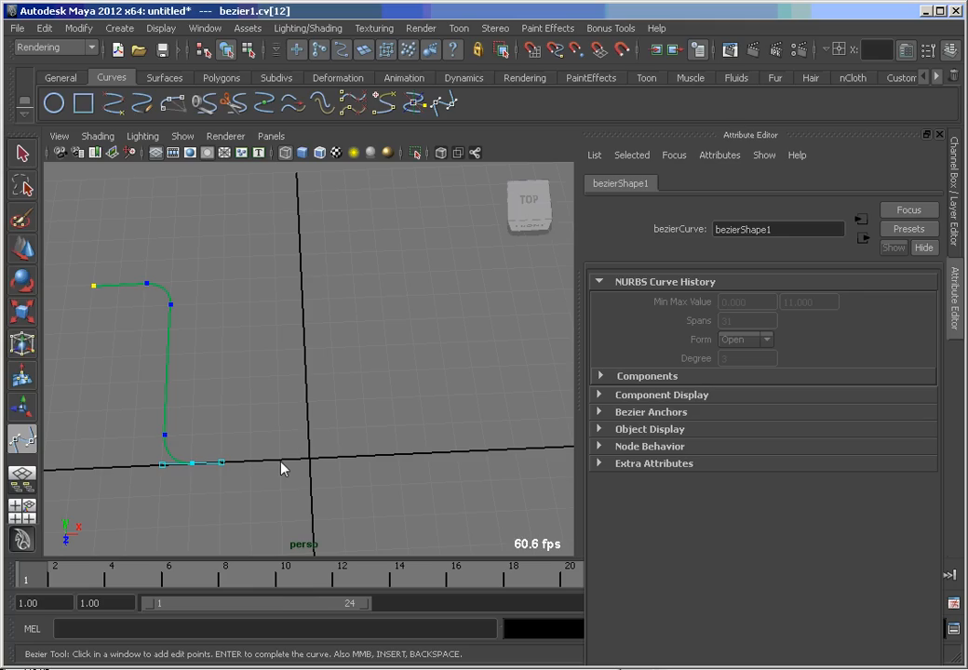
pyautogui.click(310, 410)
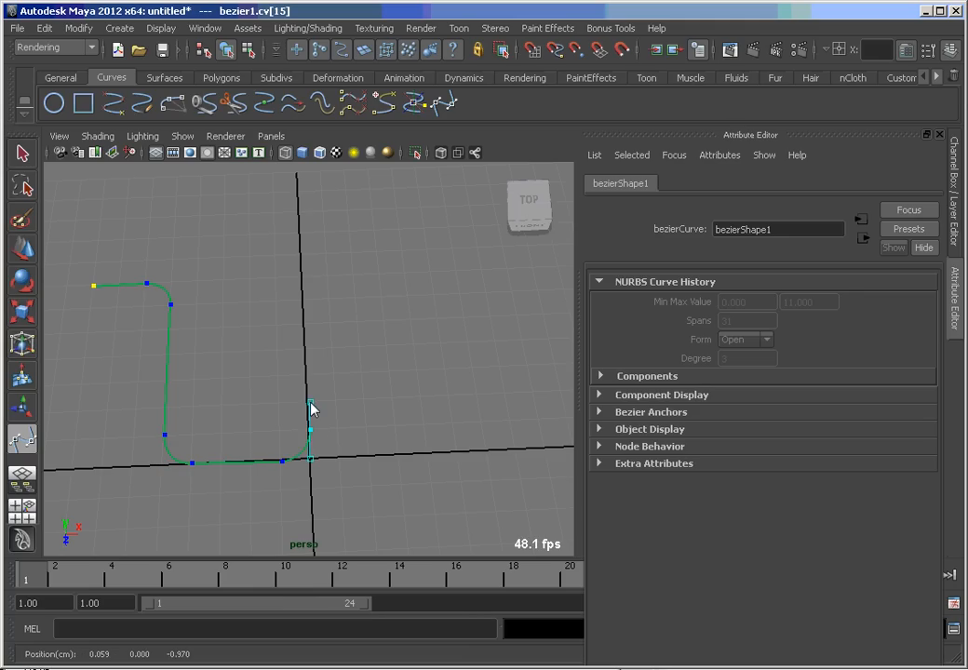
pyautogui.click(312, 396)
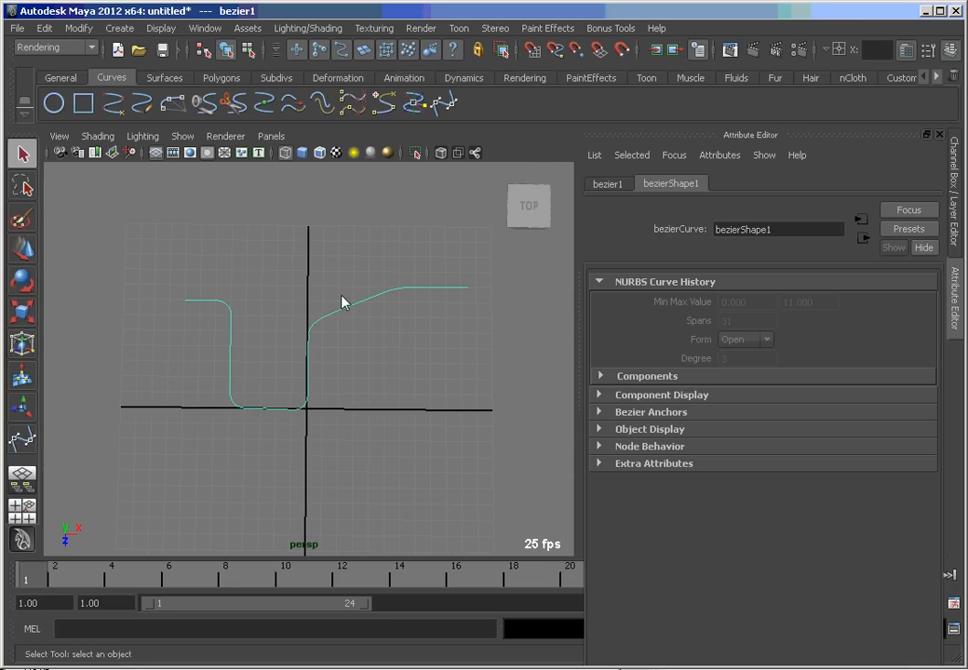
# Attach a Paint Effects brush to the Bezier curve, creating the tube stroke stroke1
pyautogui.click(569, 27)
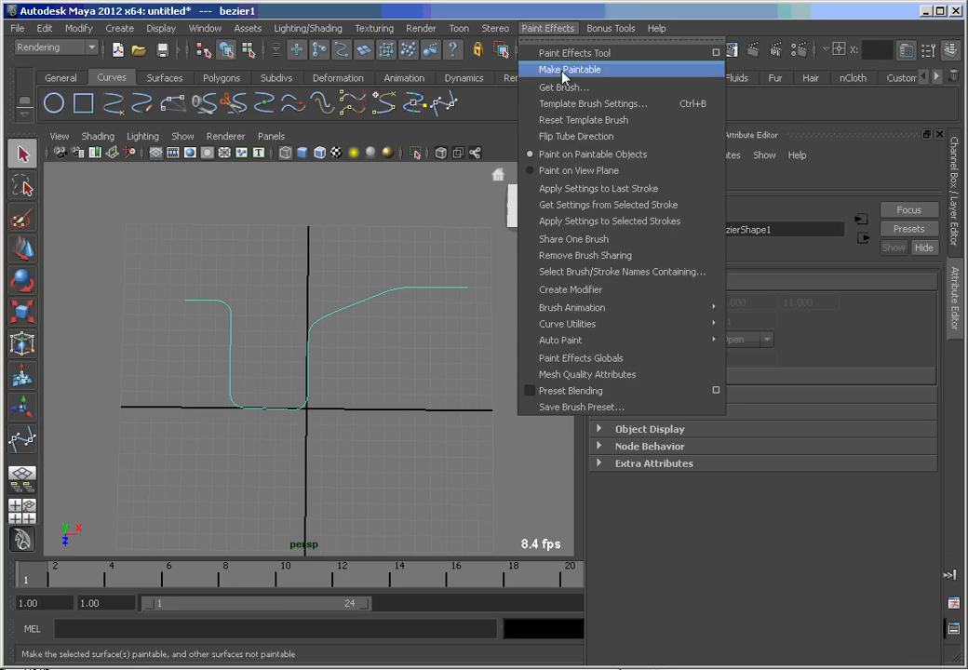
pyautogui.moveTo(568, 324)
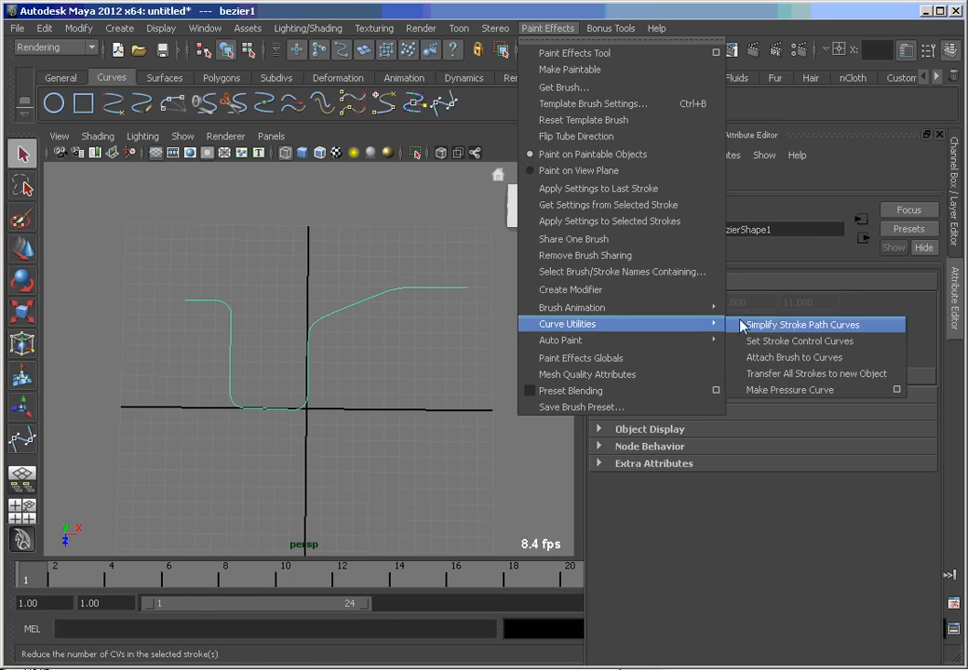
pyautogui.click(802, 323)
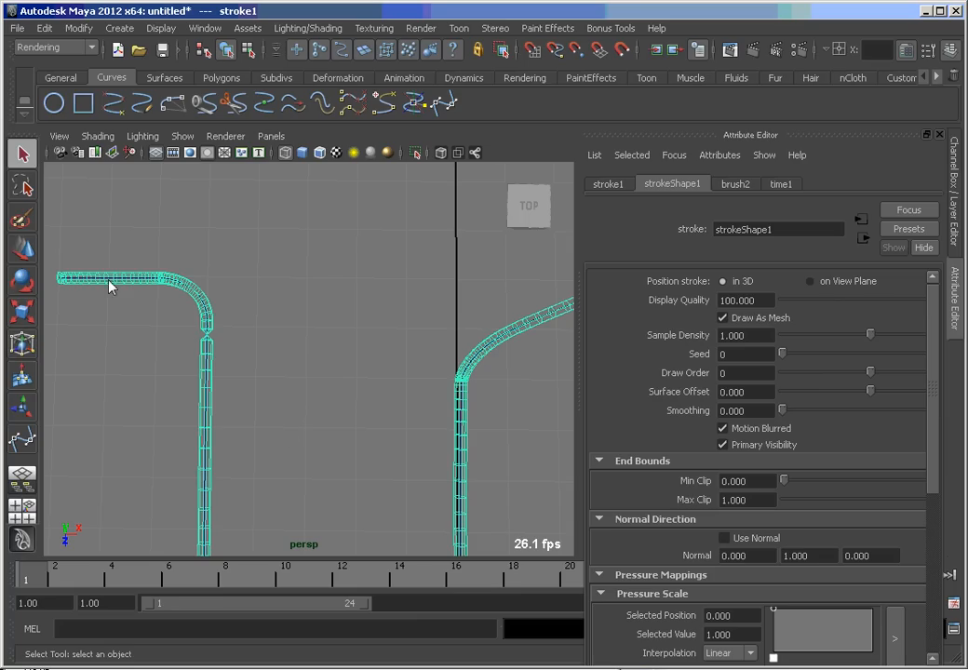
pyautogui.moveTo(349, 451)
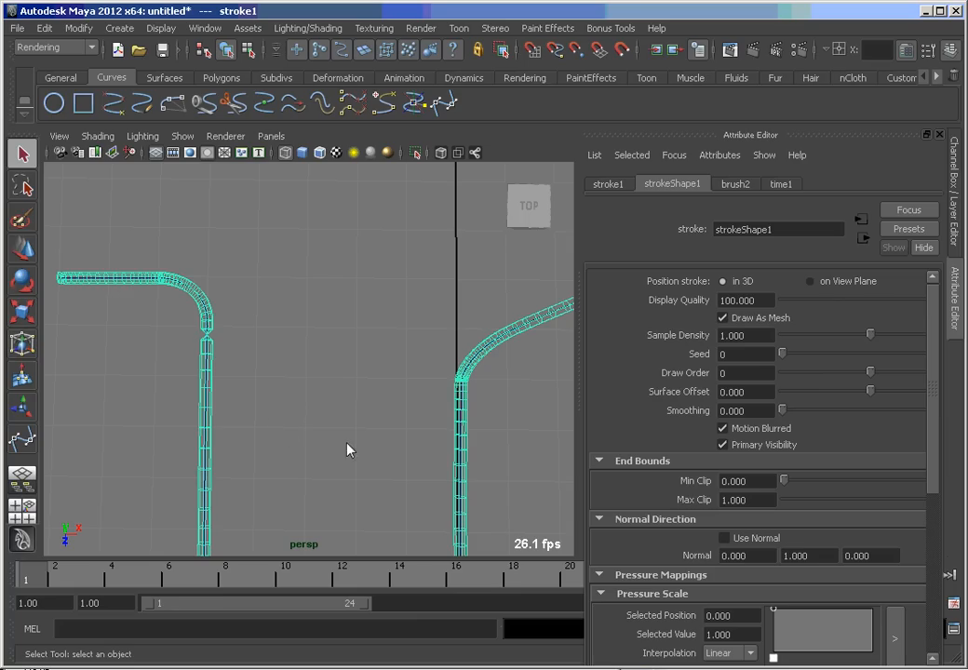
pyautogui.moveTo(655, 558)
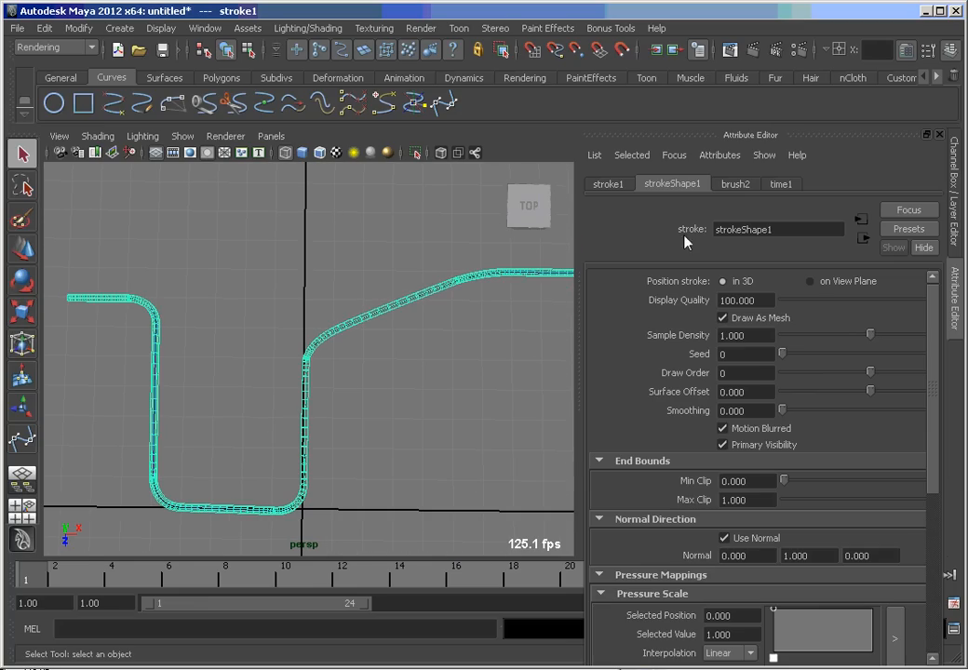
# Set brush2's Global Scale to 25 to thicken the tube
pyautogui.click(736, 183)
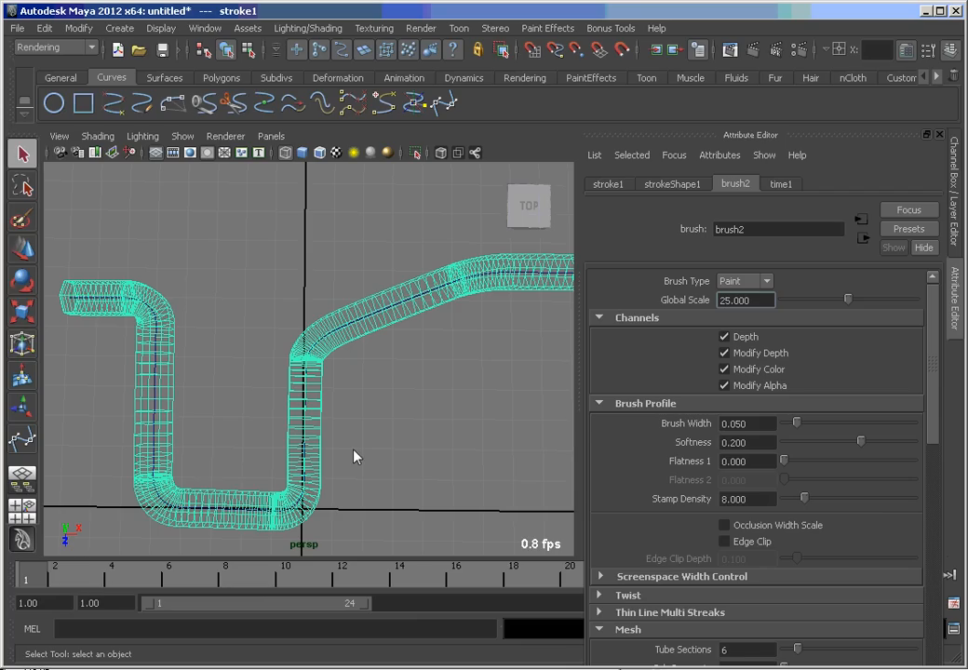
pyautogui.moveTo(478, 426)
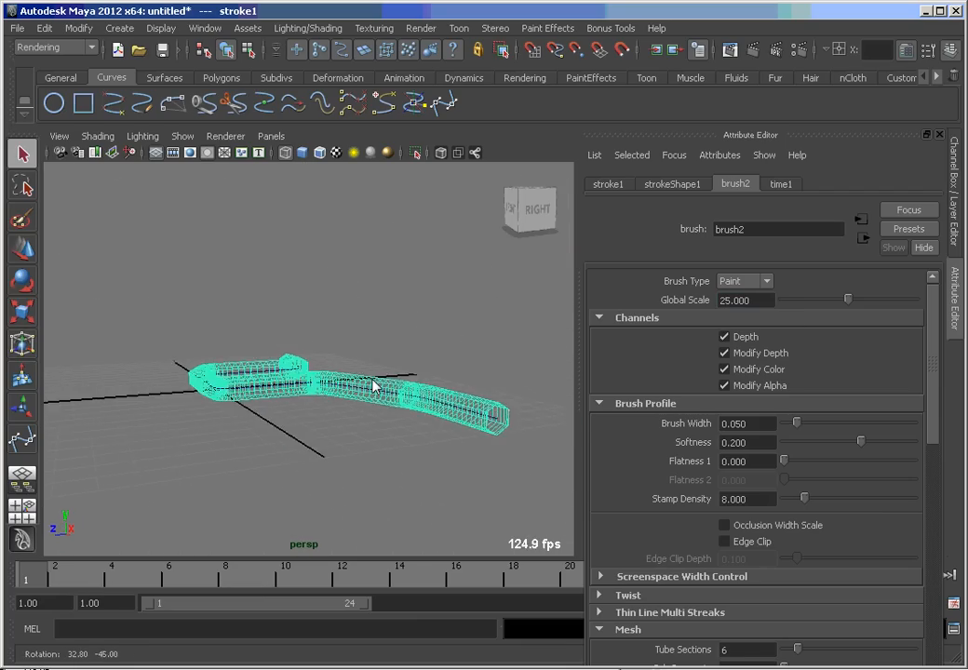
# Give brush2 8 tube sections and change its Brush Type from Paint to Mesh
pyautogui.moveTo(372, 386); pyautogui.dragTo(400, 368)
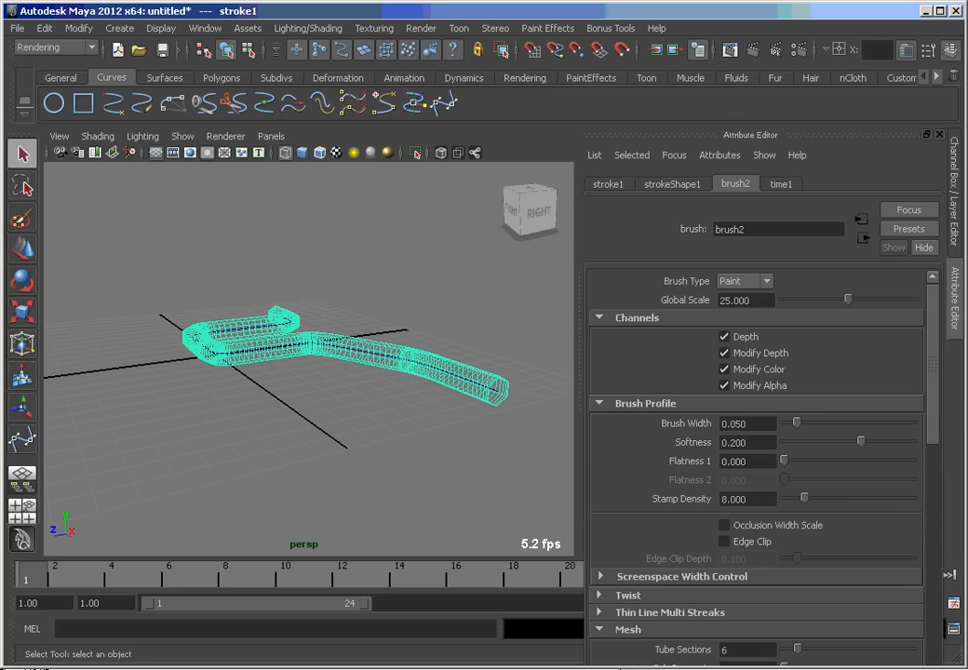
pyautogui.scroll(-3)
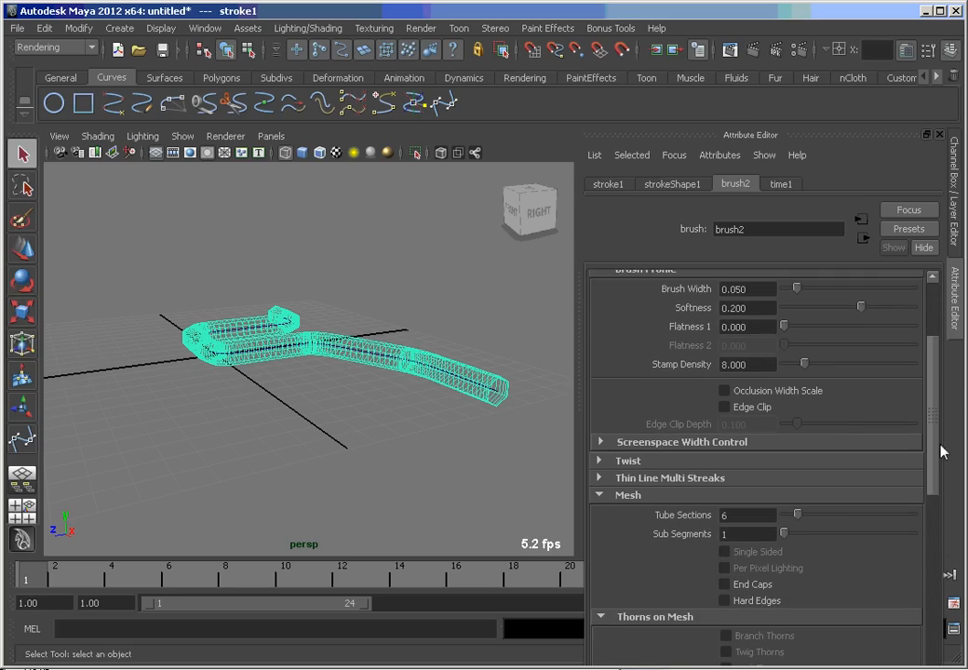
pyautogui.scroll(-3)
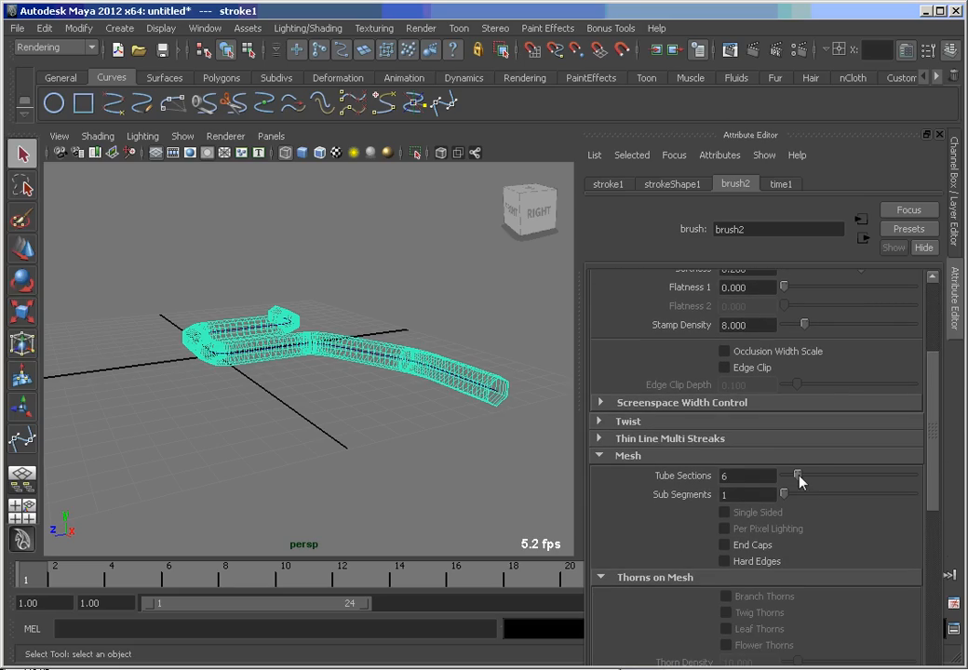
pyautogui.moveTo(785, 475); pyautogui.dragTo(847, 476)
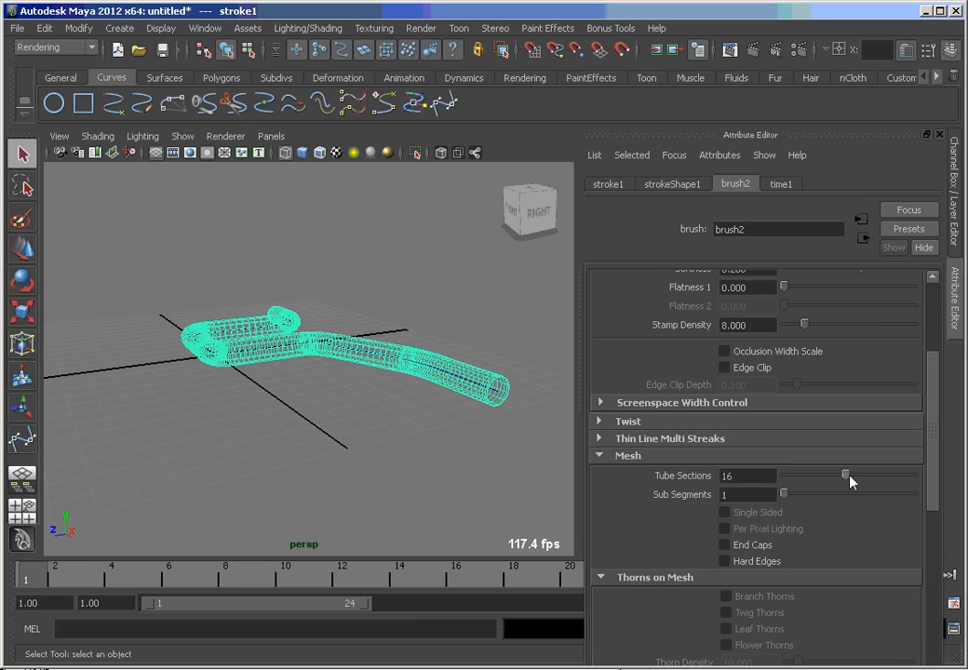
pyautogui.moveTo(845, 476); pyautogui.dragTo(782, 476)
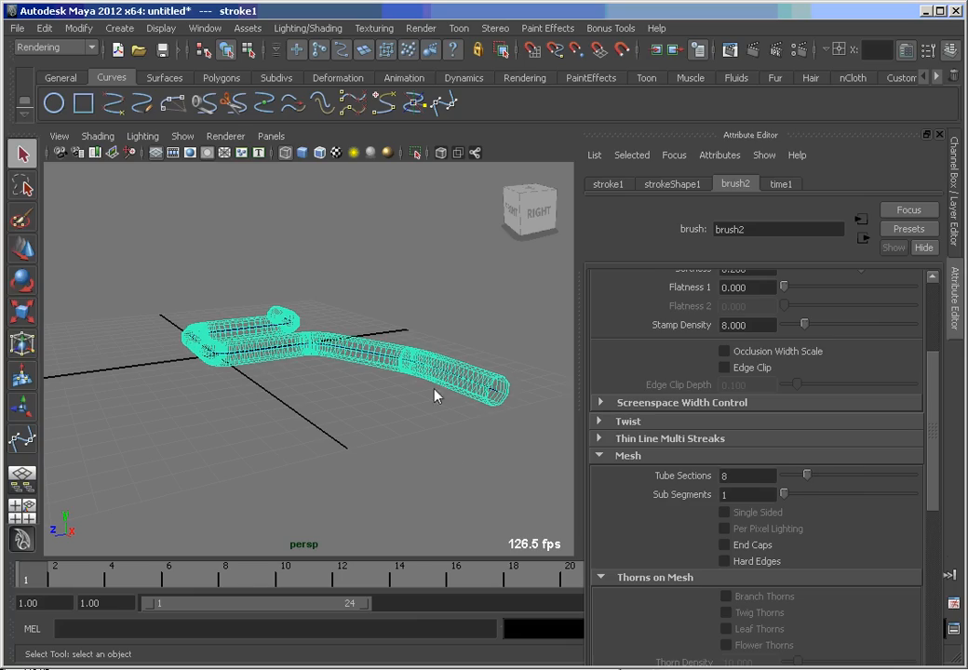
pyautogui.moveTo(424, 431)
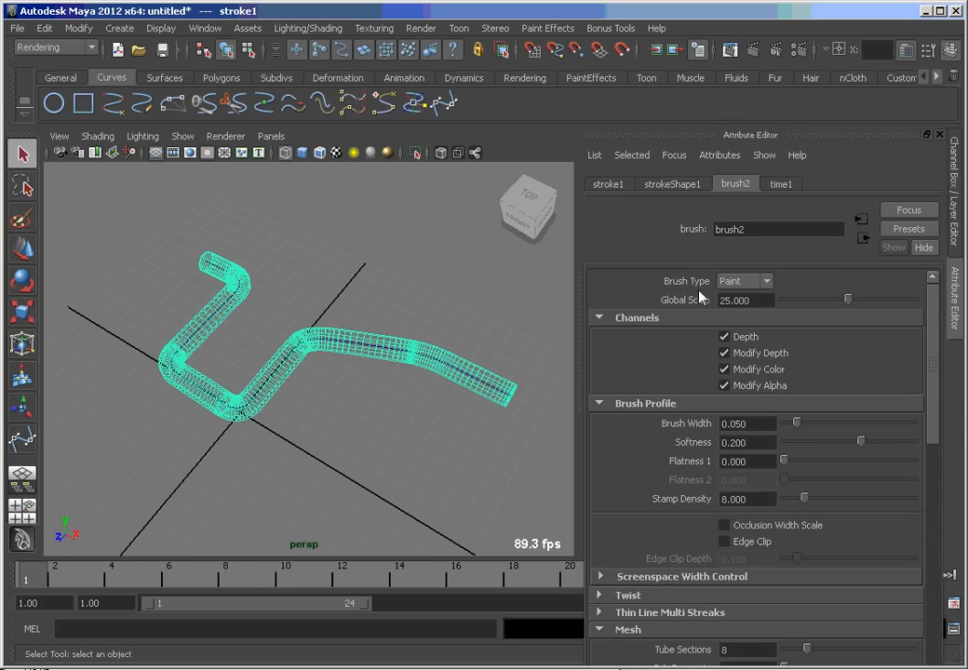
pyautogui.click(743, 280)
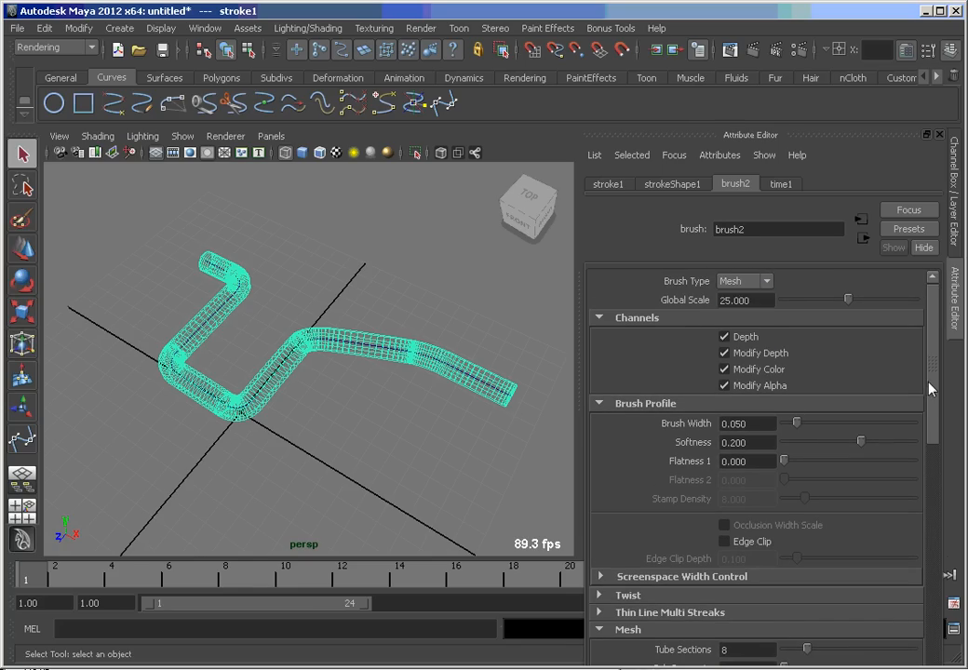
pyautogui.scroll(-3)
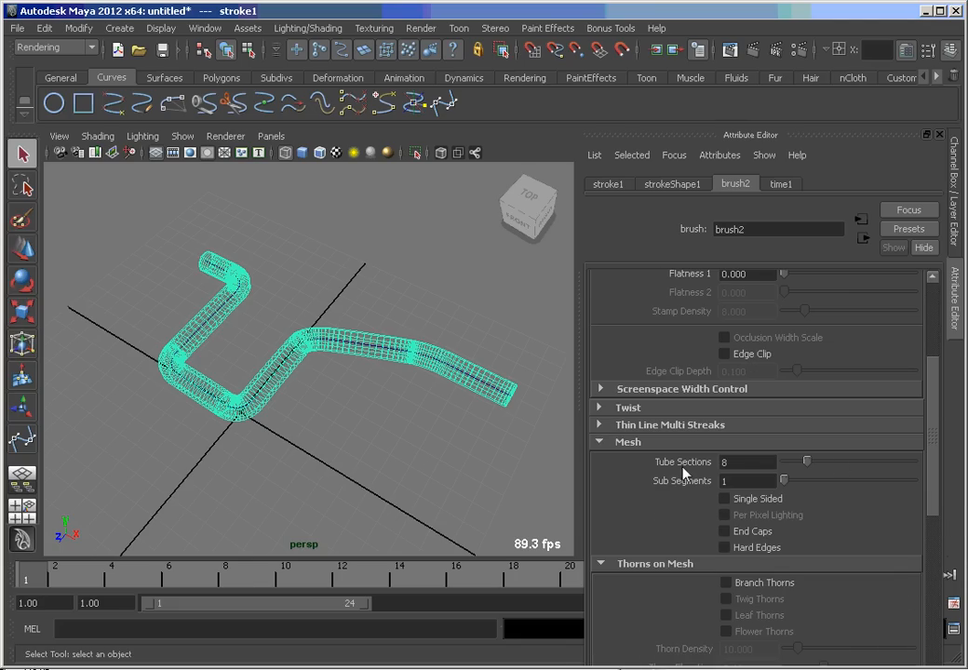
pyautogui.moveTo(275, 267)
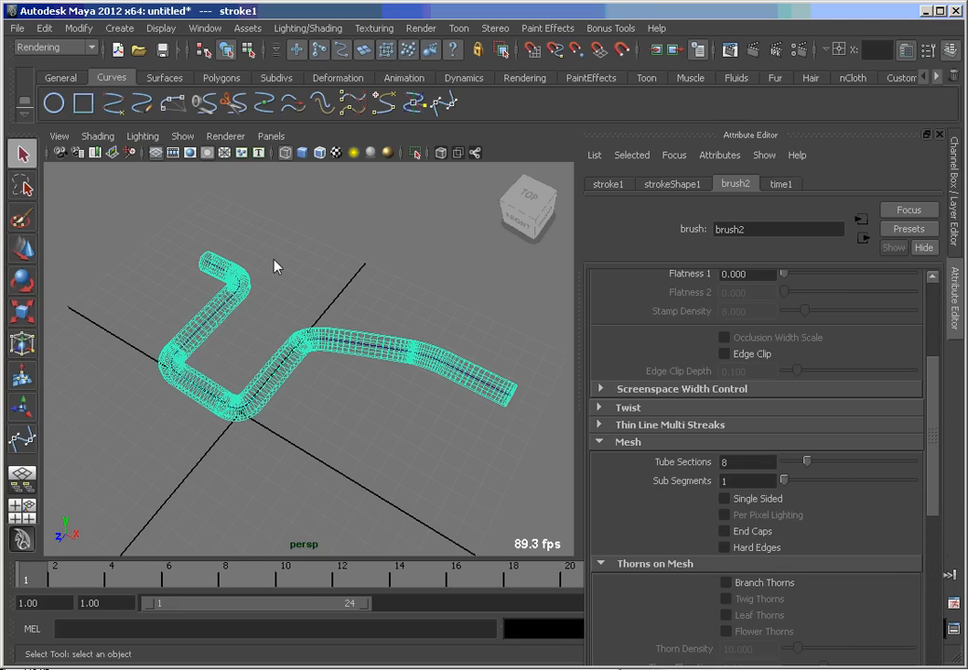
# Convert the Paint Effects stroke into the quad polygon mesh brush2MainShape
pyautogui.click(78, 34)
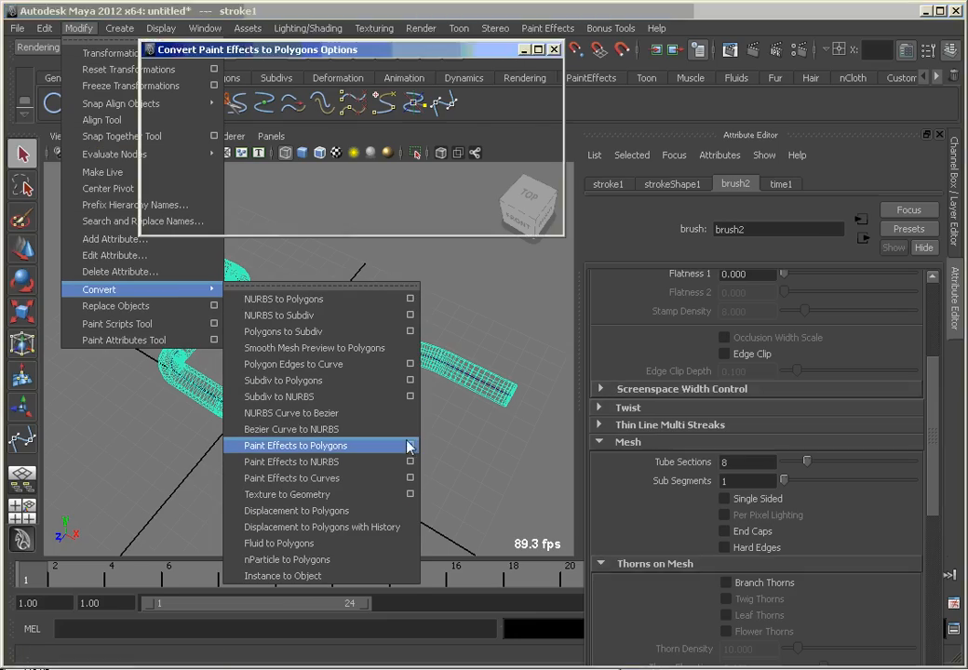
pyautogui.click(294, 445)
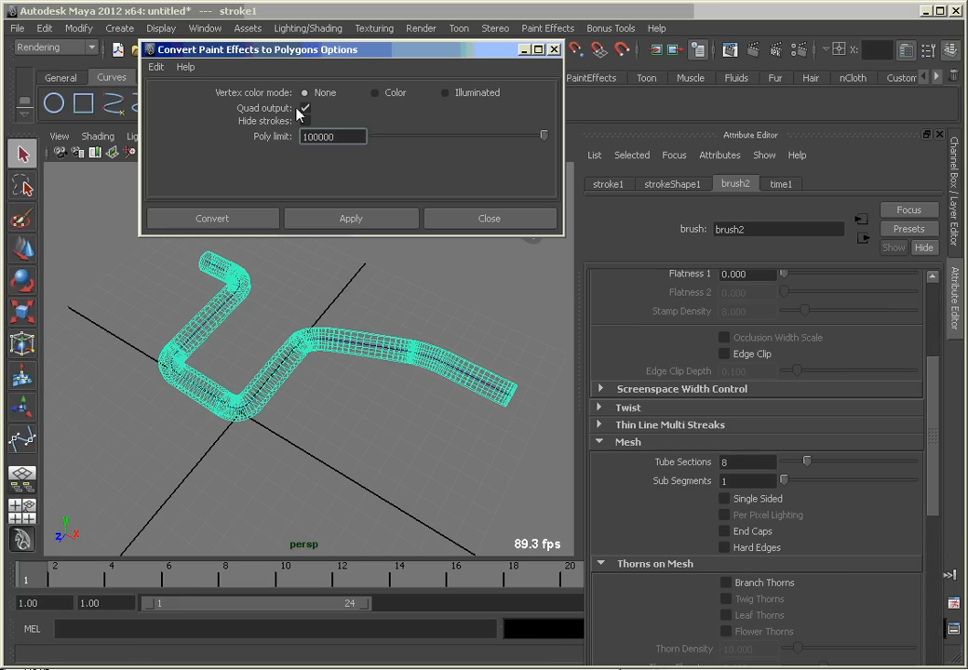
pyautogui.click(212, 218)
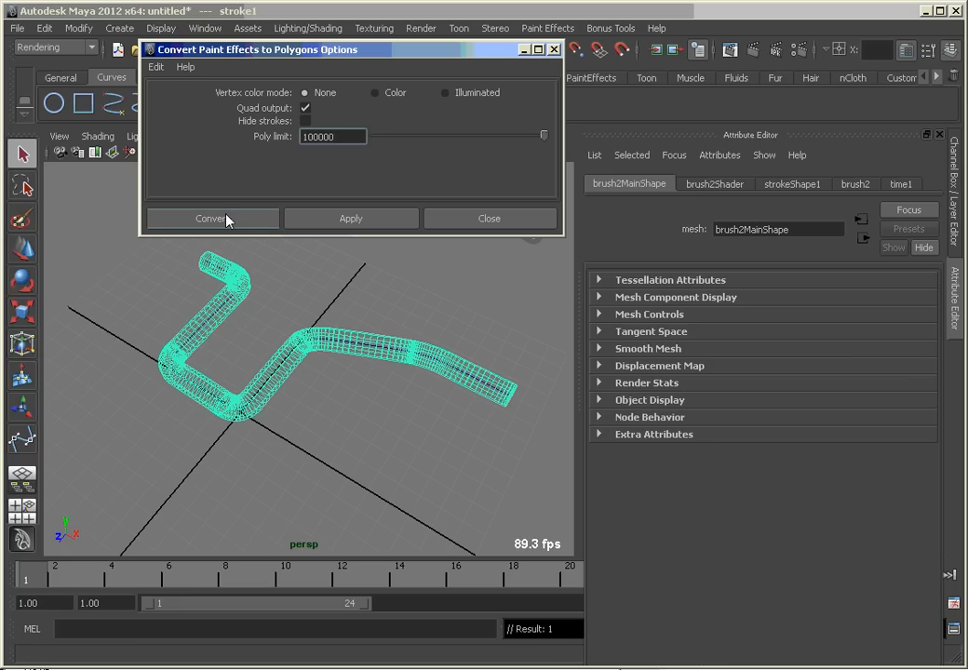
pyautogui.click(211, 218)
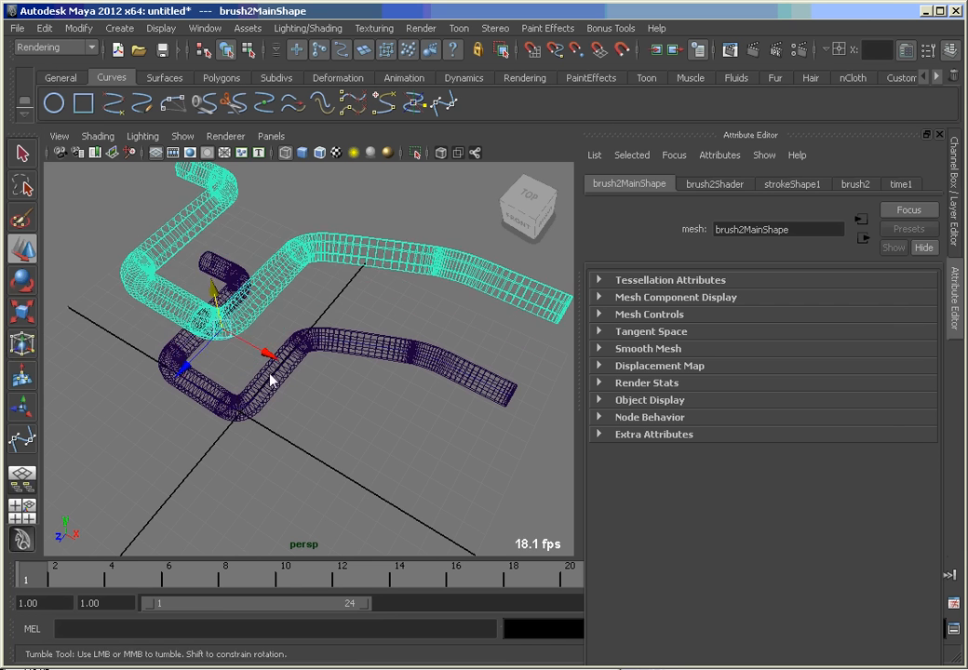
# Assign a new Blinn material, blinn1, to the brush2Main pipe mesh
pyautogui.moveTo(270, 381); pyautogui.dragTo(363, 407)
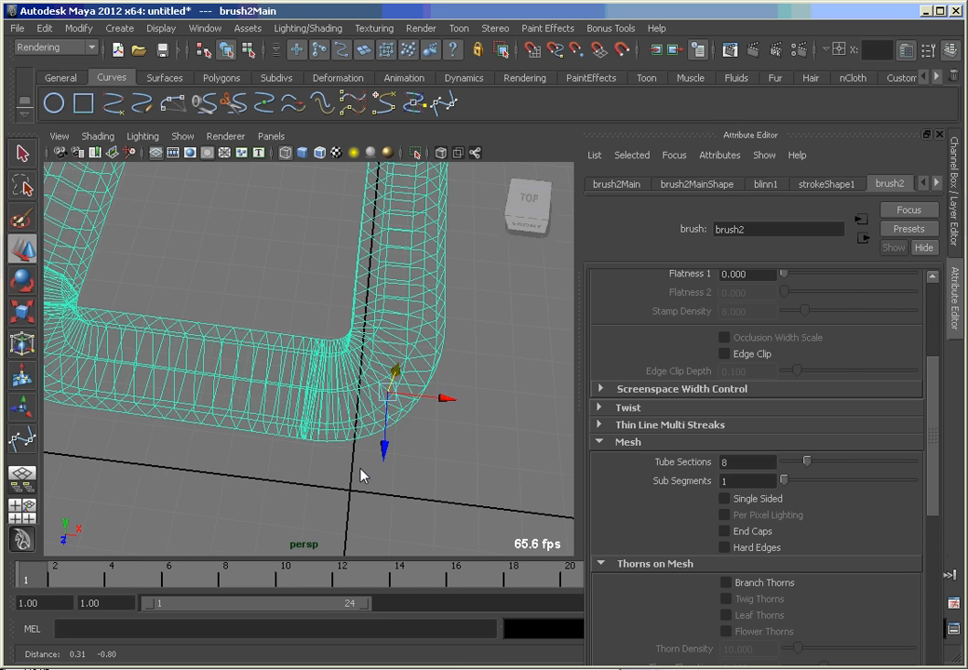
# Turn on Wireframe on Shaded and Smooth Shade All for the pipe
pyautogui.click(319, 153)
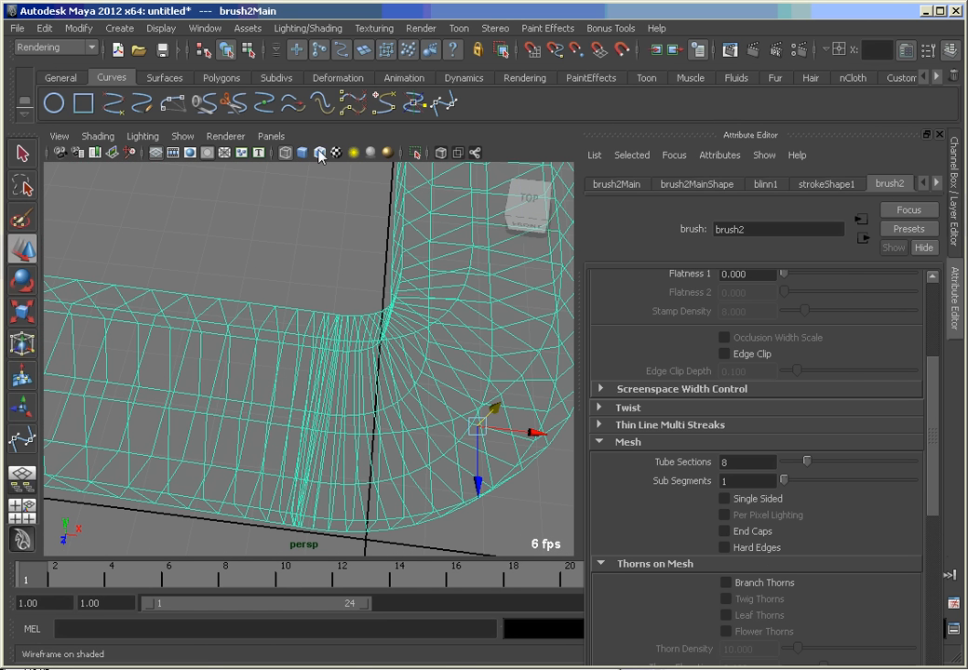
pyautogui.click(319, 153)
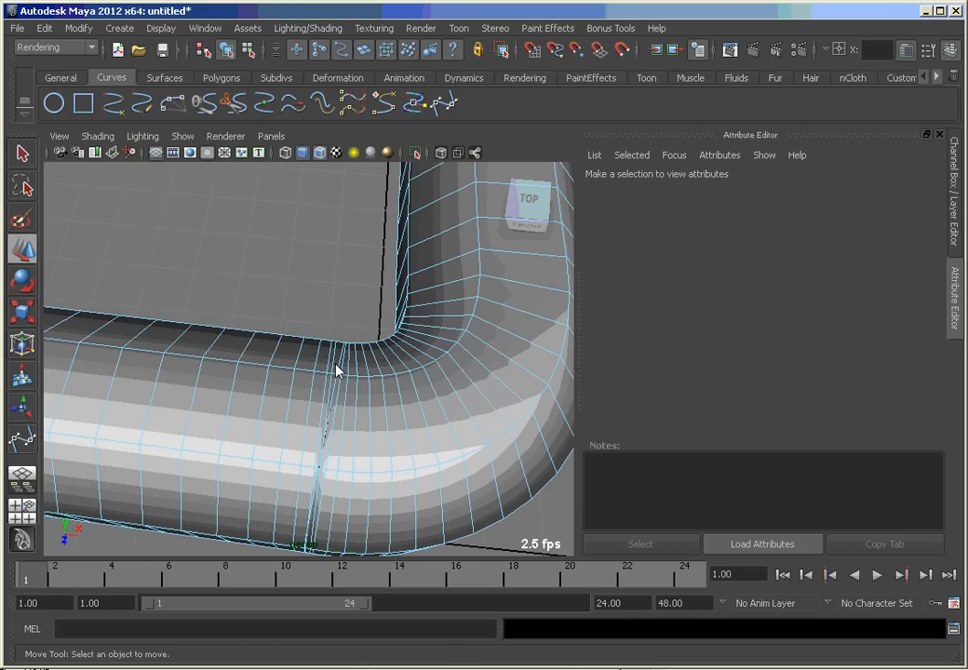
# Select and delete the extra edge loop at the pipe corner, then view the whole pipe
pyautogui.click(337, 371)
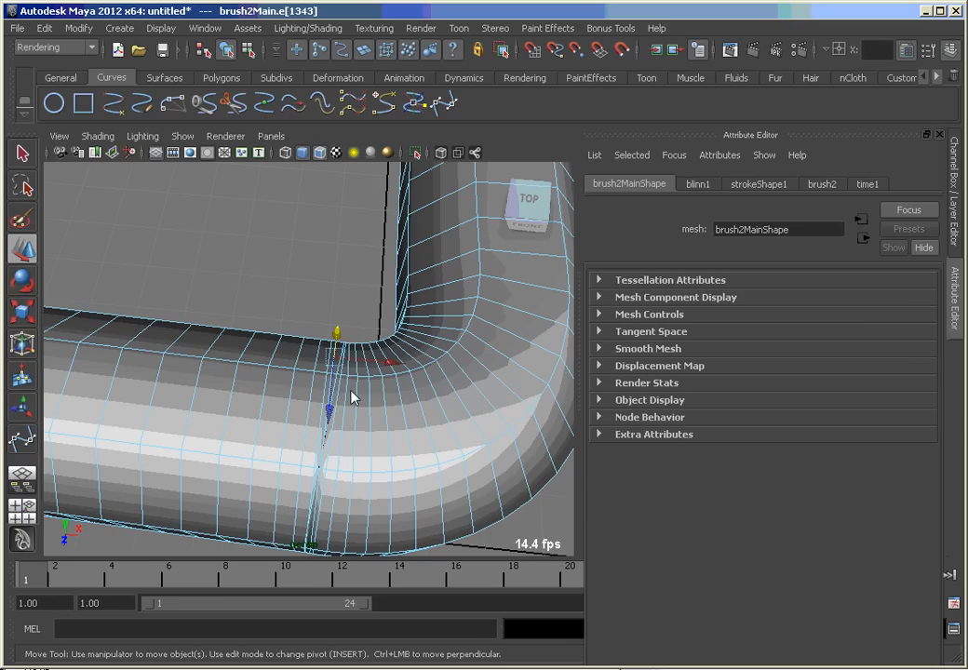
pyautogui.click(21, 154)
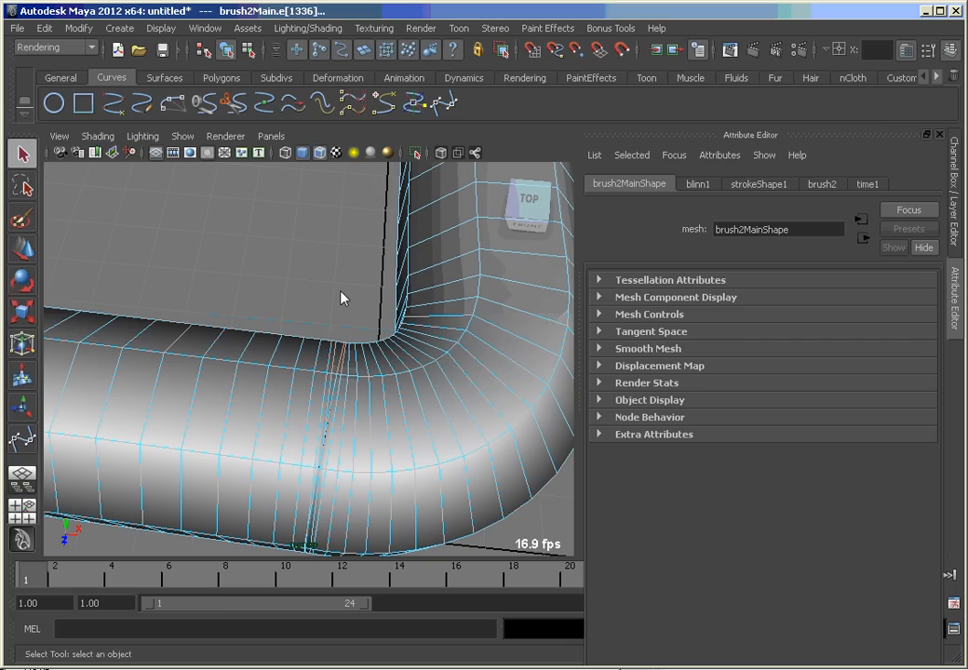
pyautogui.moveTo(393, 324)
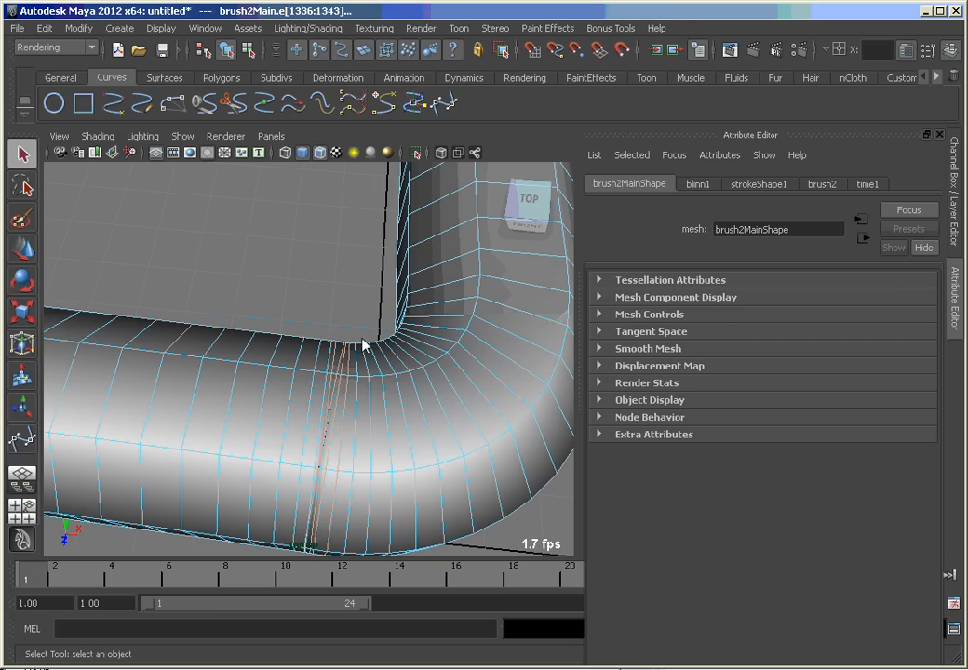
pyautogui.moveTo(345, 283)
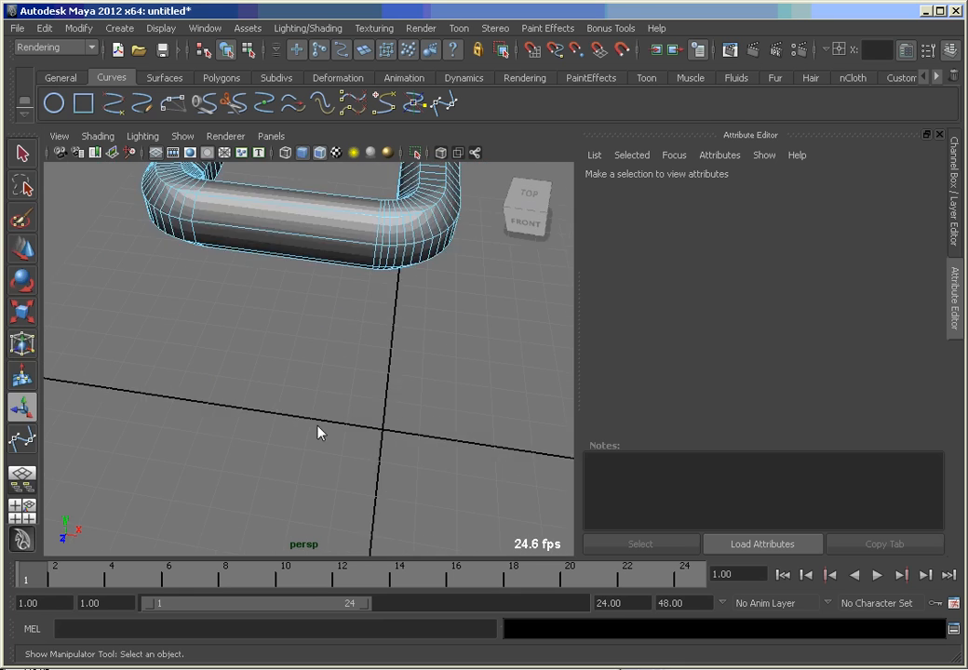
pyautogui.moveTo(317, 433); pyautogui.dragTo(158, 496)
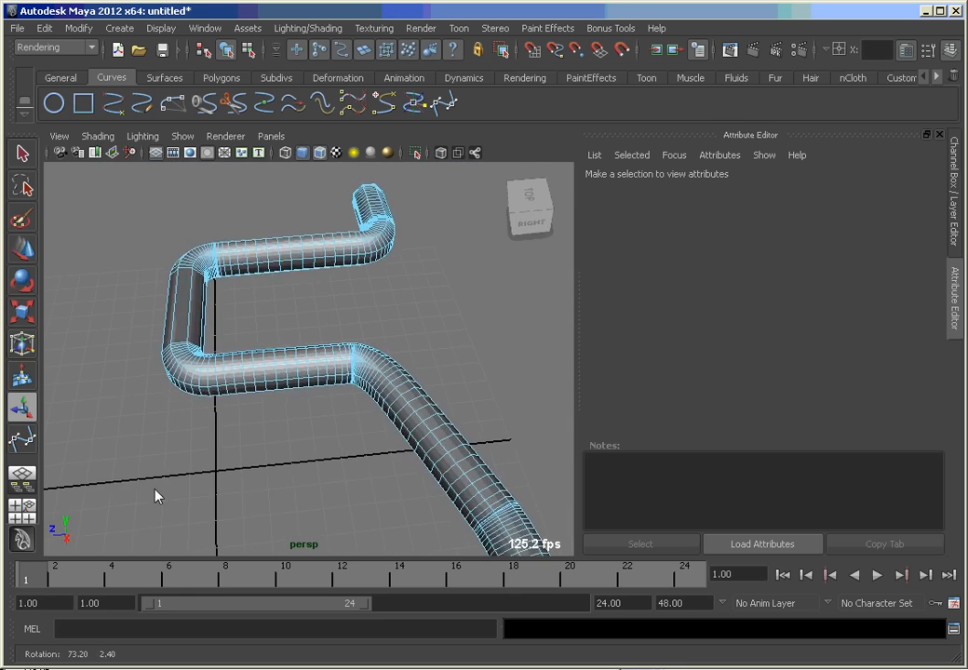